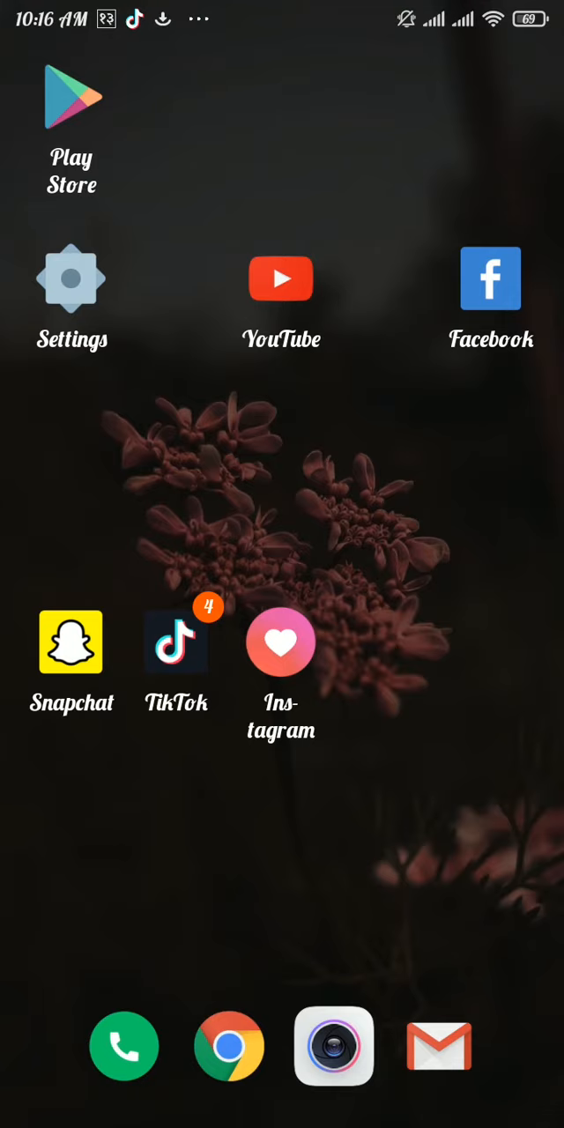
- Launch Instagram from the Android home screen icon
{"action": "left_click", "coordinate": [281, 642]}
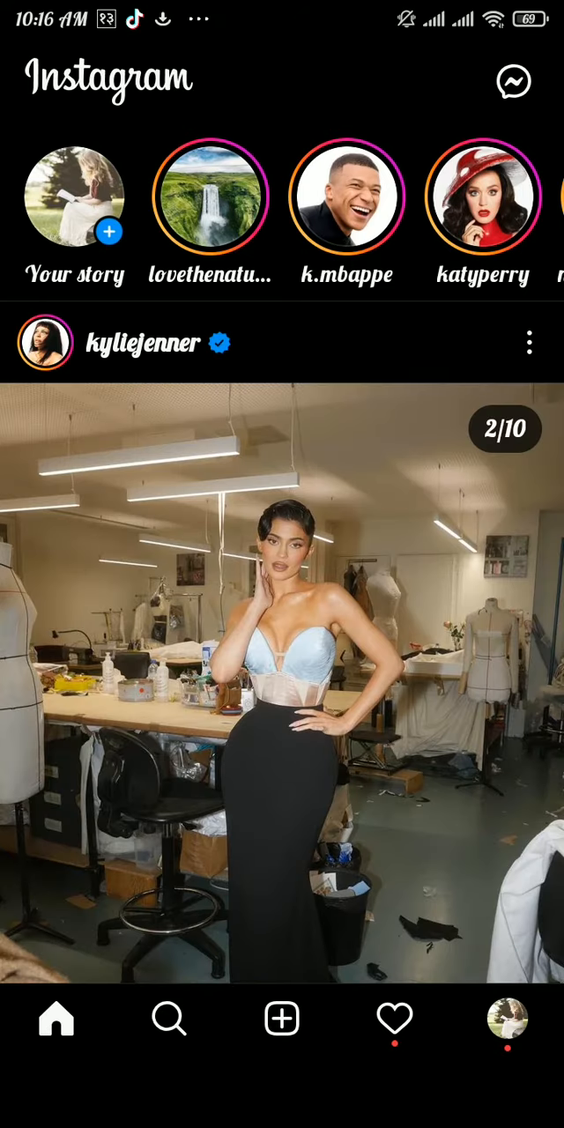
- Go to your profile and open the menu leading to Settings > Security
{"action": "left_click", "coordinate": [507, 1019]}
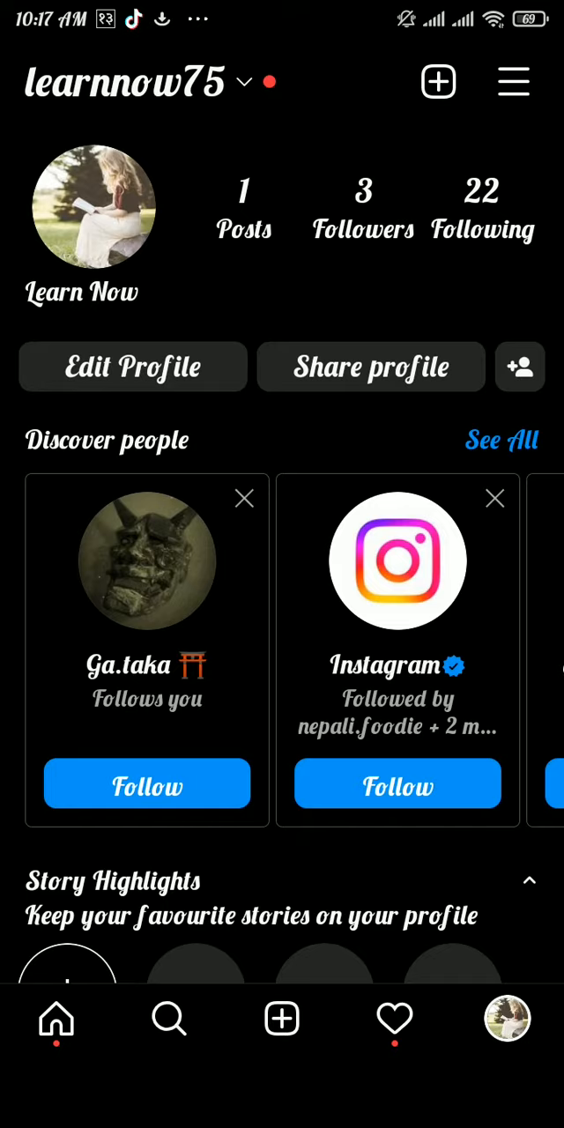
{"action": "left_click", "coordinate": [514, 81]}
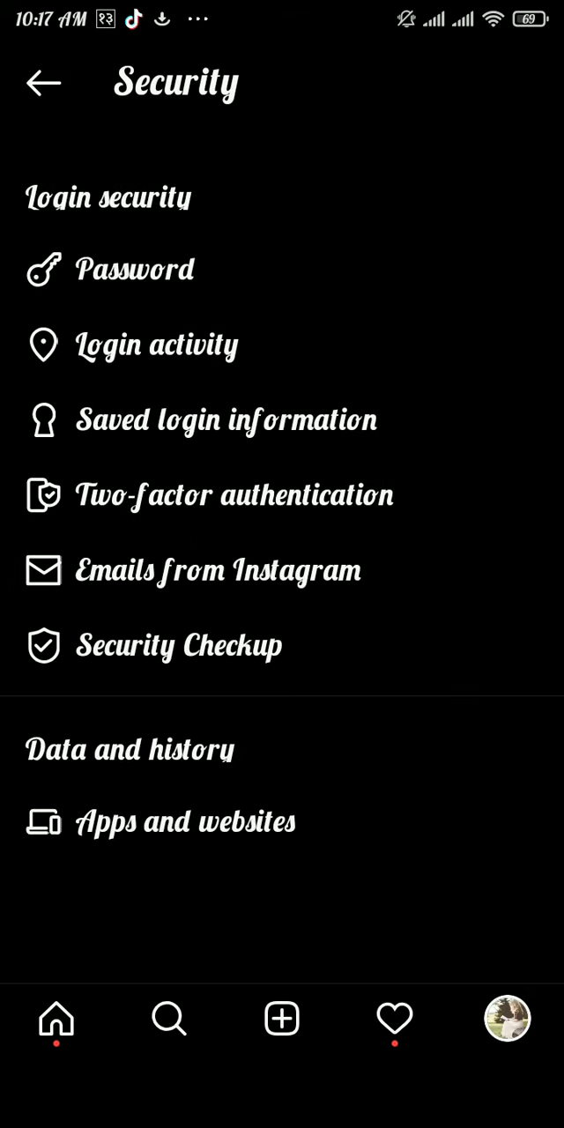
- Turn on the Saved login toggle under Saved login information, then return home
{"action": "left_click", "coordinate": [226, 421]}
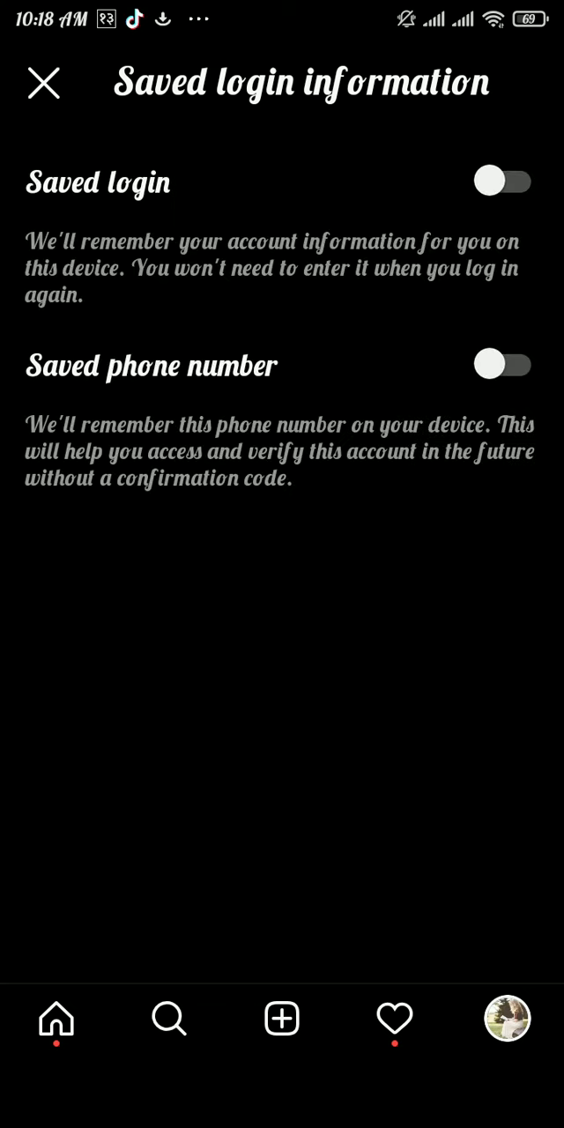
{"action": "left_click", "coordinate": [503, 181]}
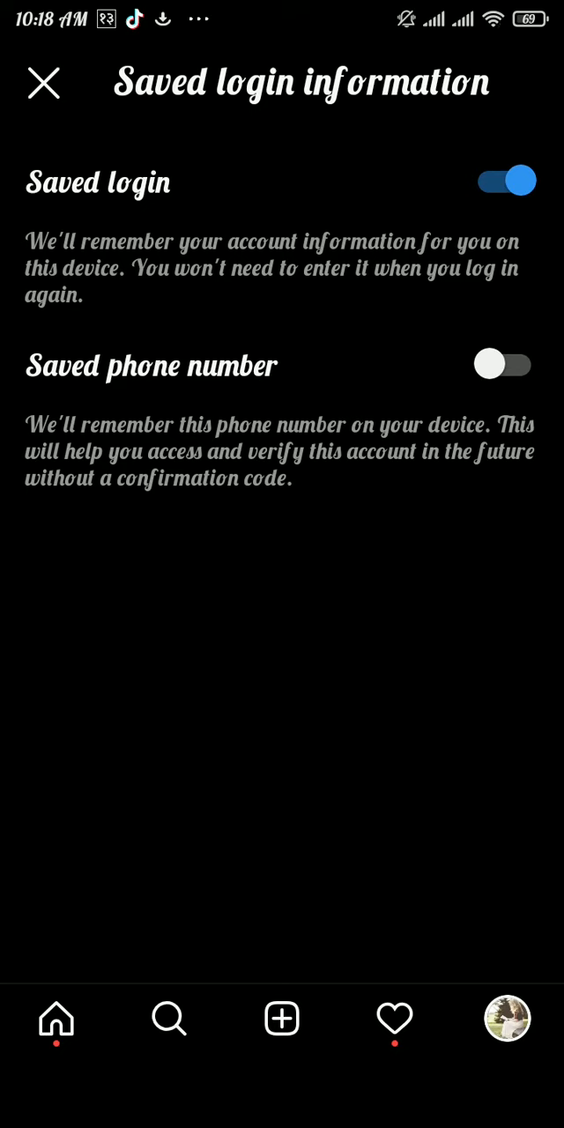
{"action": "left_click", "coordinate": [44, 83]}
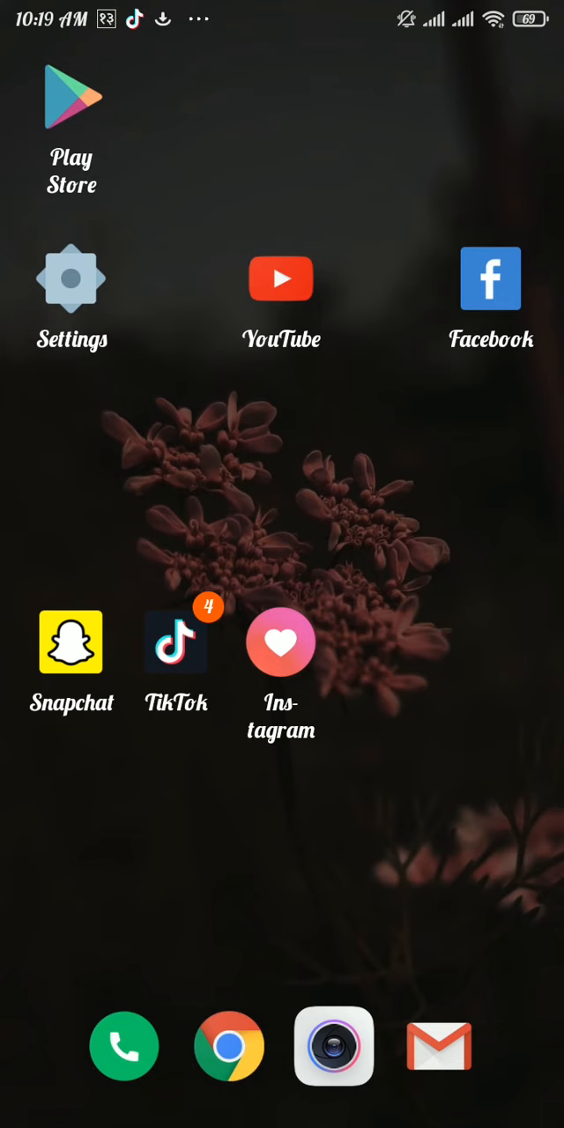
- Open Gmail and reach the signed-in account's Google Account page via the avatar
{"action": "left_click", "coordinate": [438, 1046]}
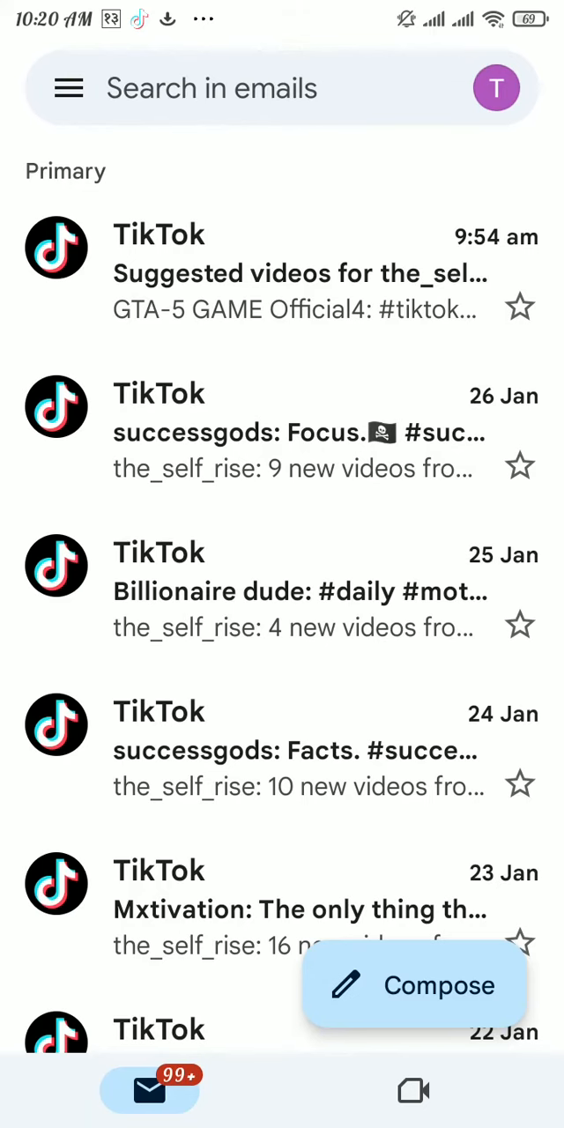
{"action": "left_click", "coordinate": [497, 88]}
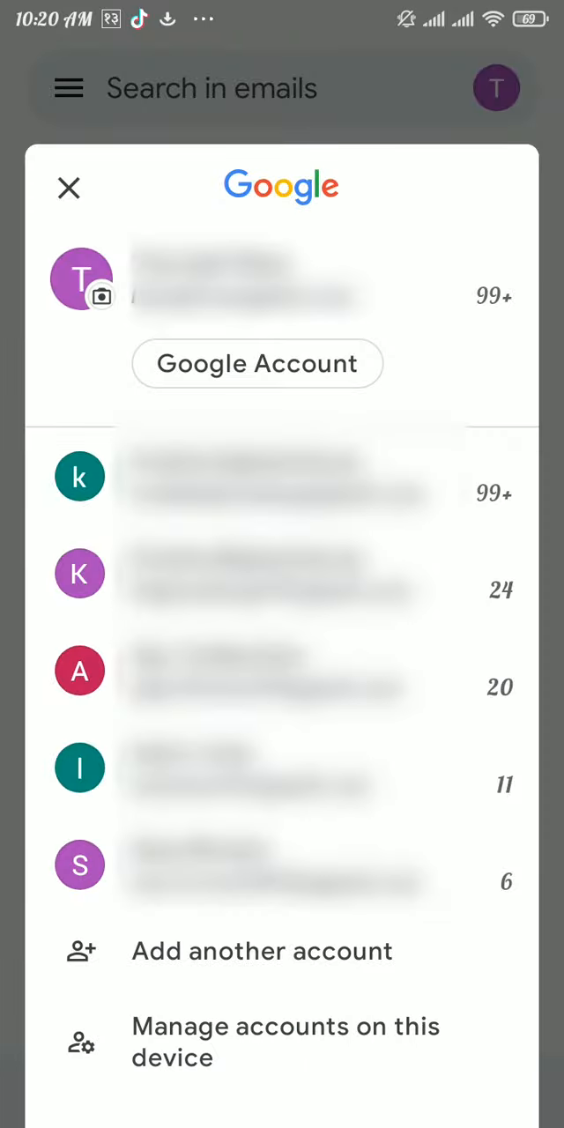
{"action": "left_click", "coordinate": [68, 188]}
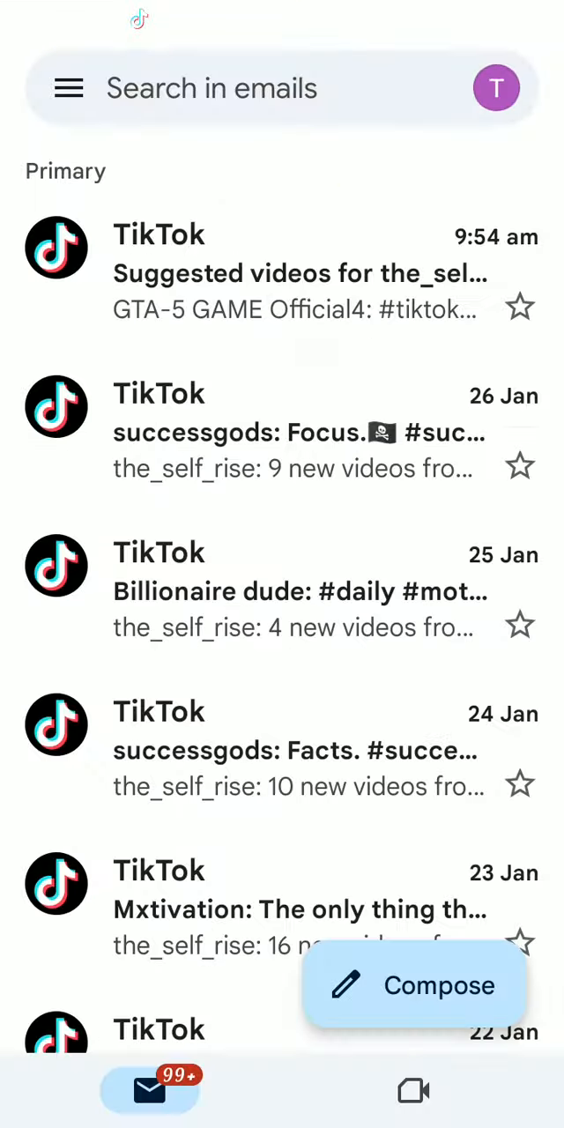
{"action": "left_click", "coordinate": [496, 87]}
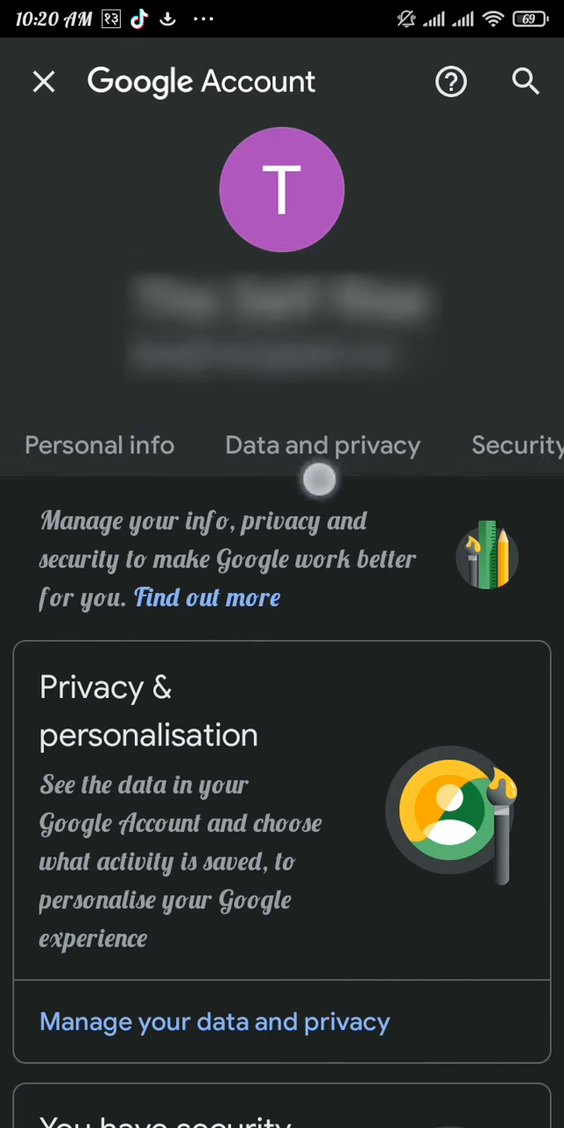
- Select the Security tab and scroll down to Signing in to other sites
{"action": "scroll", "scroll_direction": "left", "scroll_amount": 3}
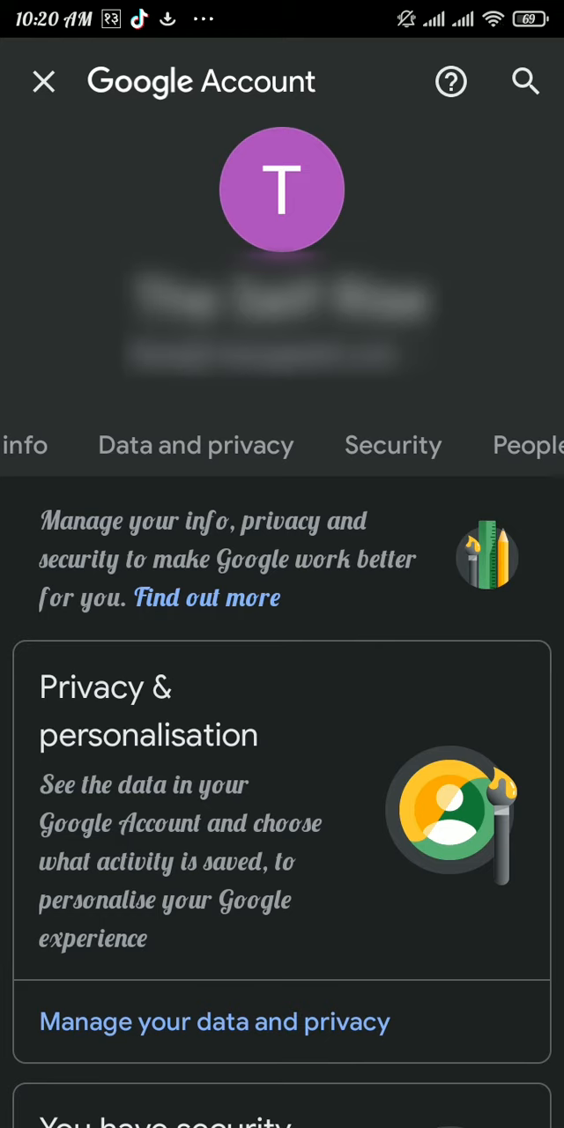
{"action": "left_click", "coordinate": [393, 445]}
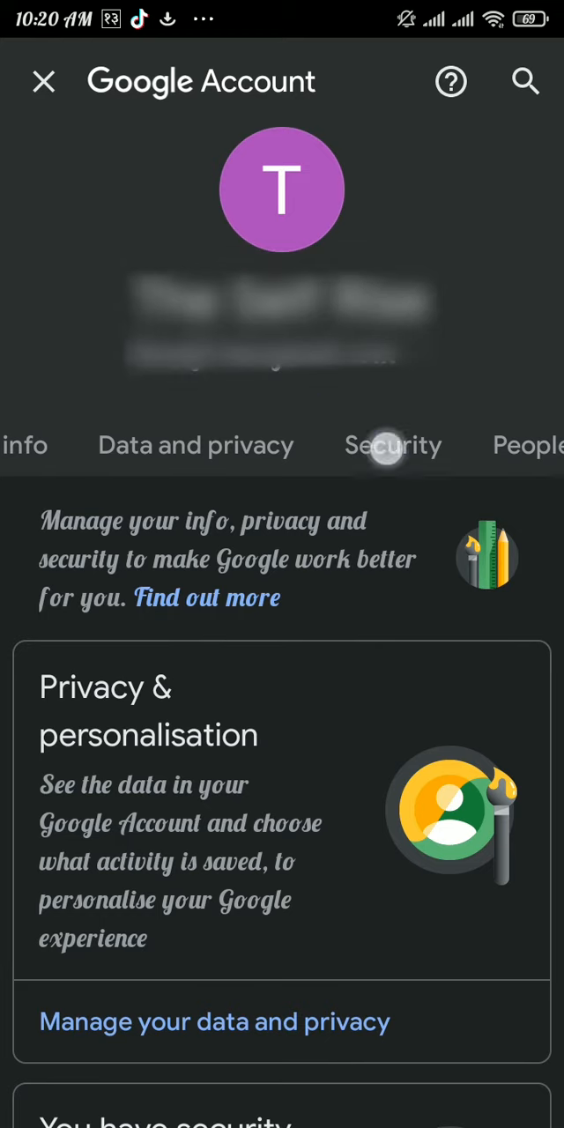
{"action": "left_click", "coordinate": [393, 445]}
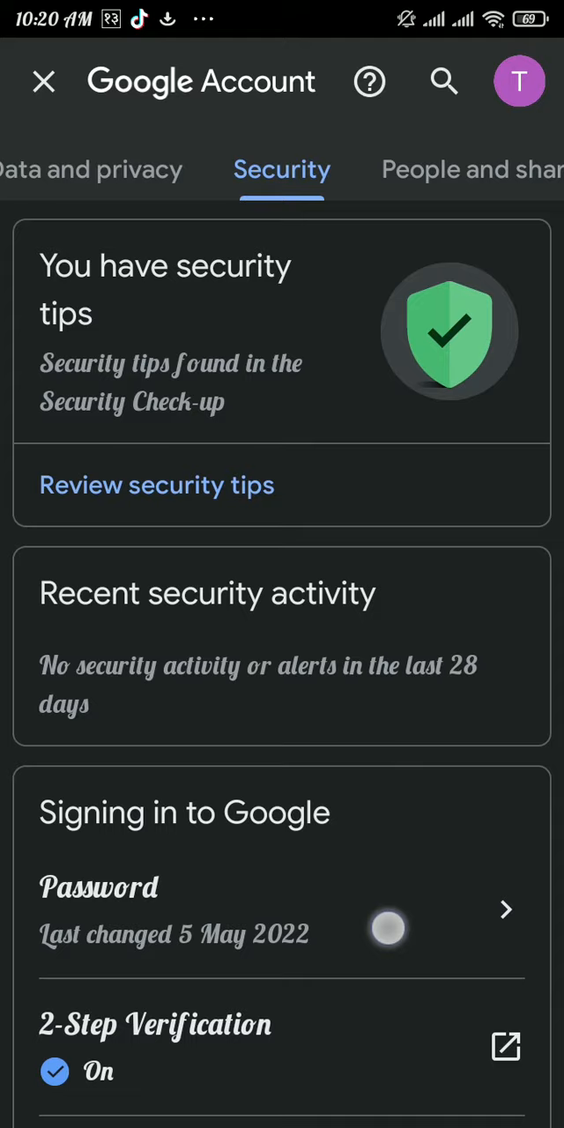
{"action": "scroll", "scroll_direction": "down", "scroll_amount": 3}
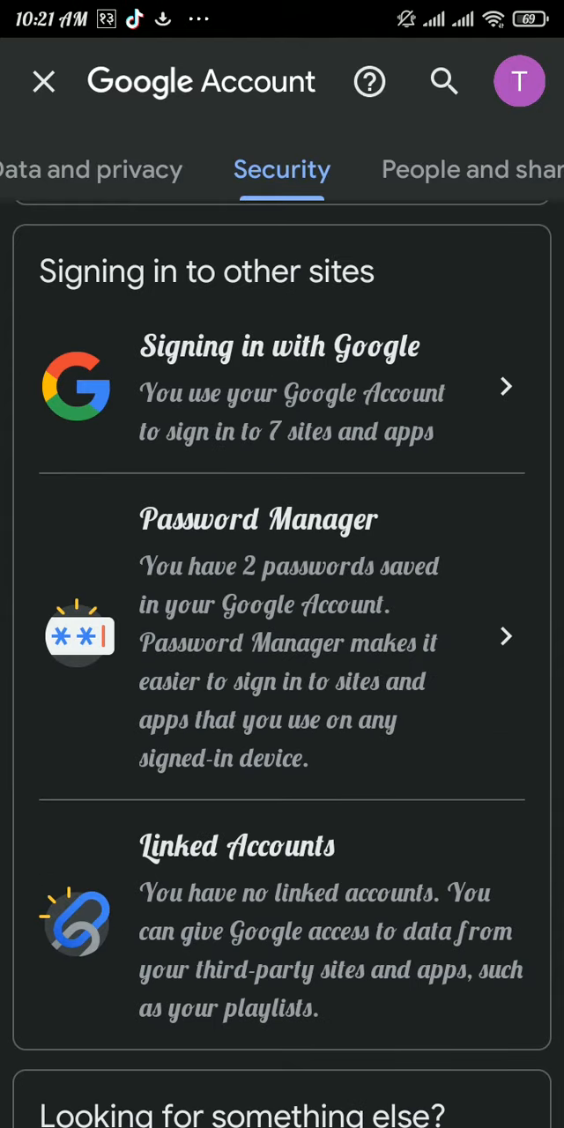